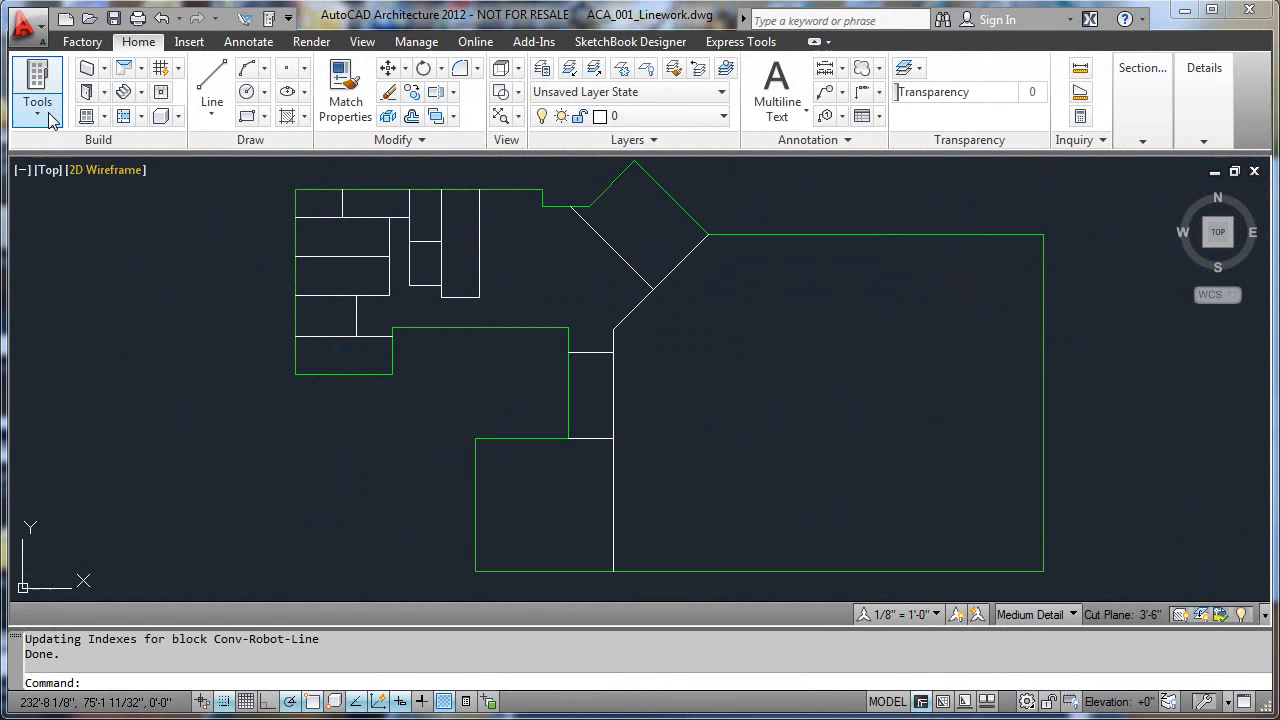
Show the Design tool palette and the Properties palette from the Home tab Tools dropdown
{"action": "left_click", "coordinate": [36, 90]}
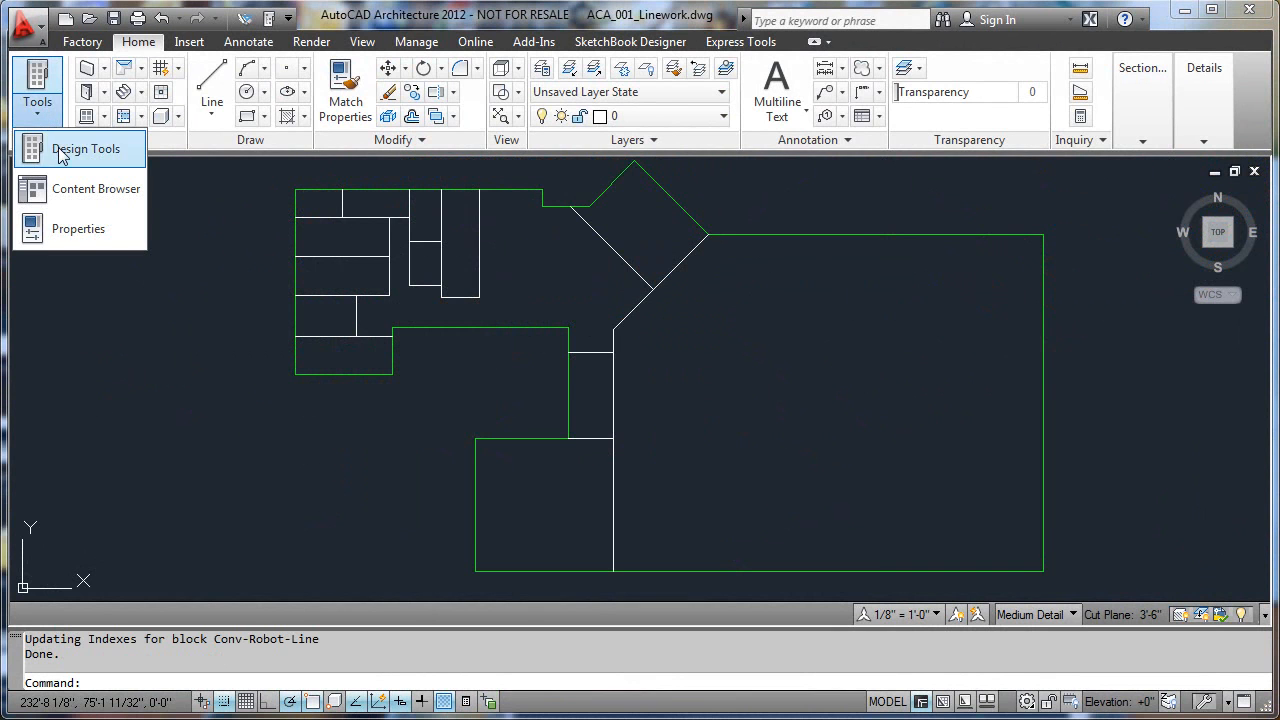
{"action": "left_click", "coordinate": [86, 148]}
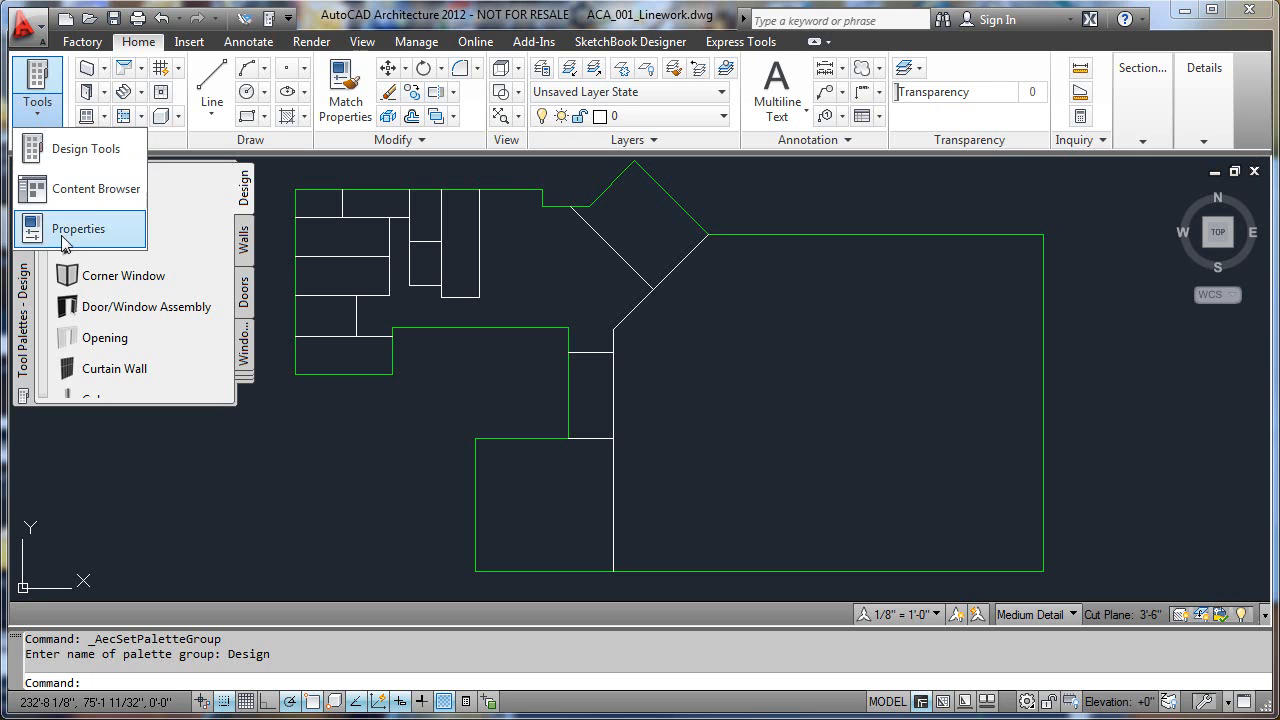
{"action": "left_click", "coordinate": [78, 228]}
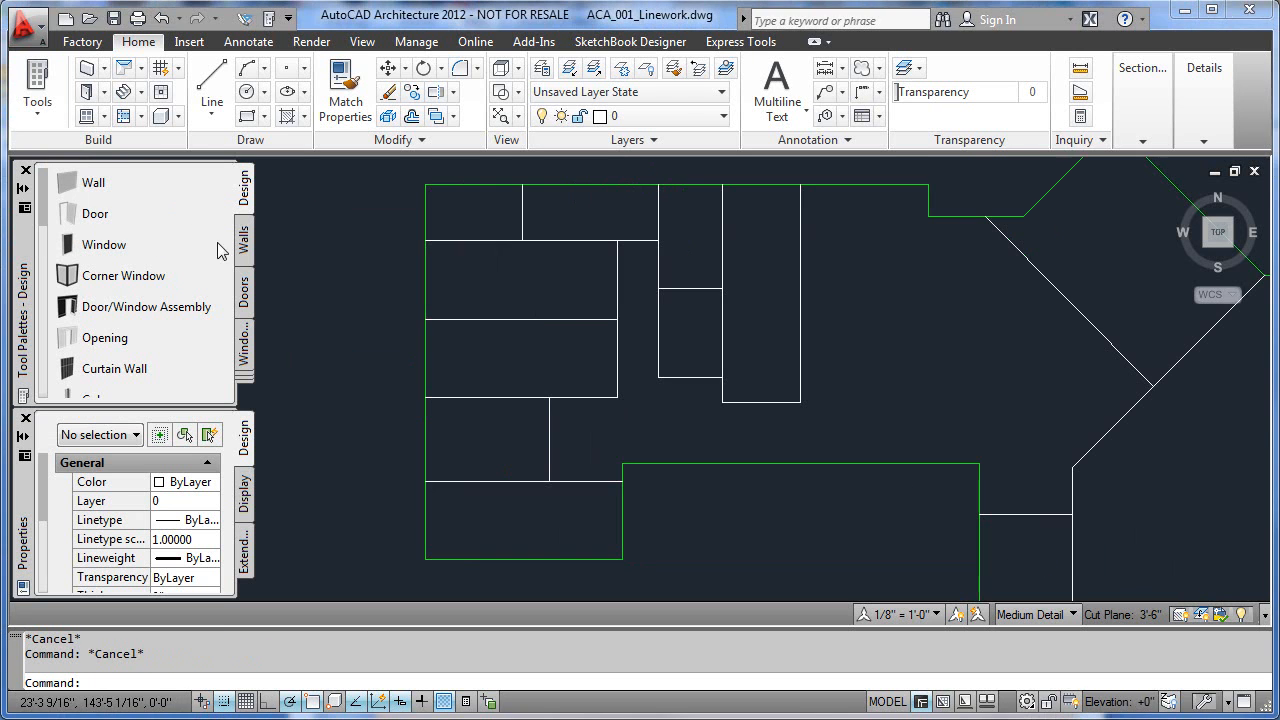
Draw walls tracing the left and top edges of the office outline with the Wall tool
{"action": "left_click", "coordinate": [90, 182]}
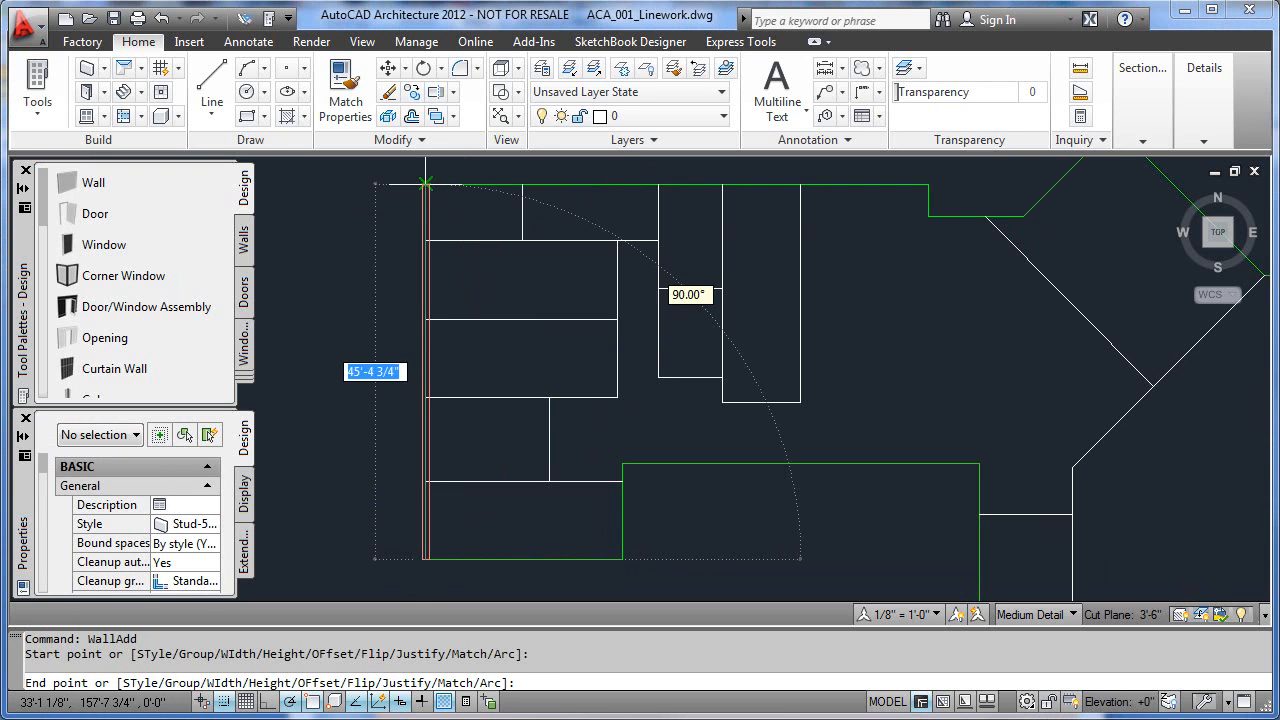
{"action": "left_click", "coordinate": [928, 184]}
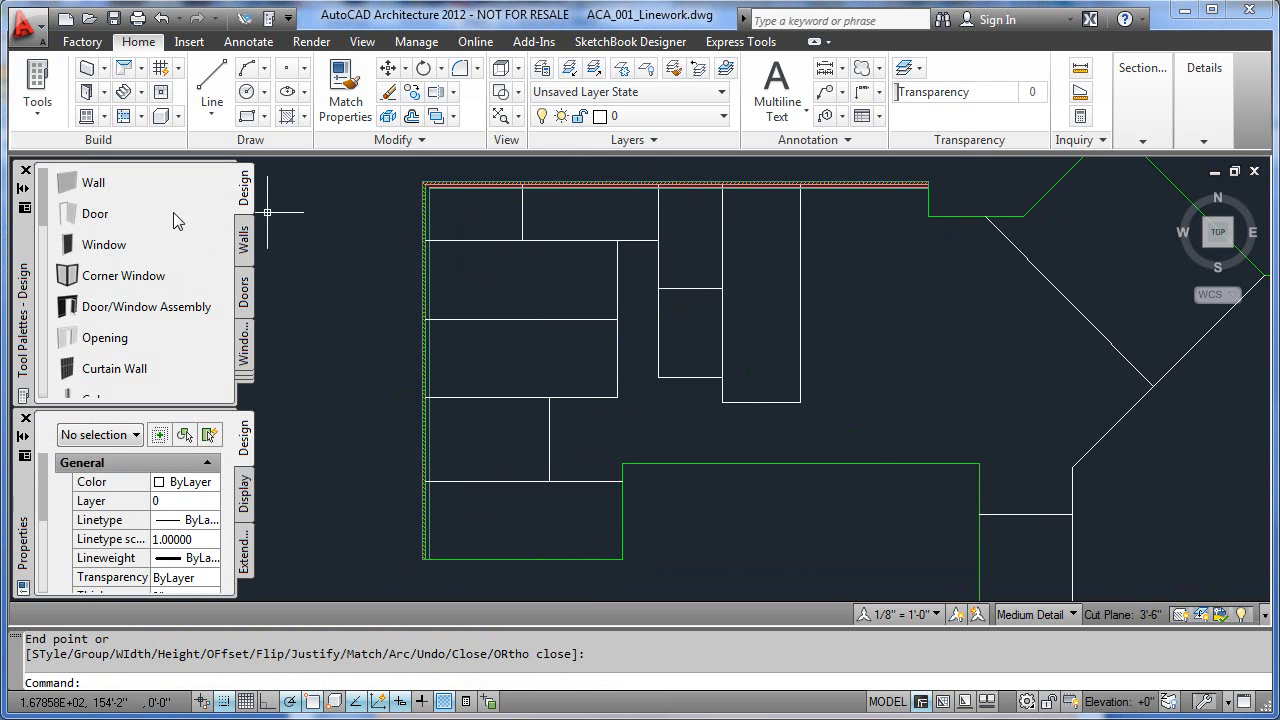
{"action": "right_click", "coordinate": [94, 182]}
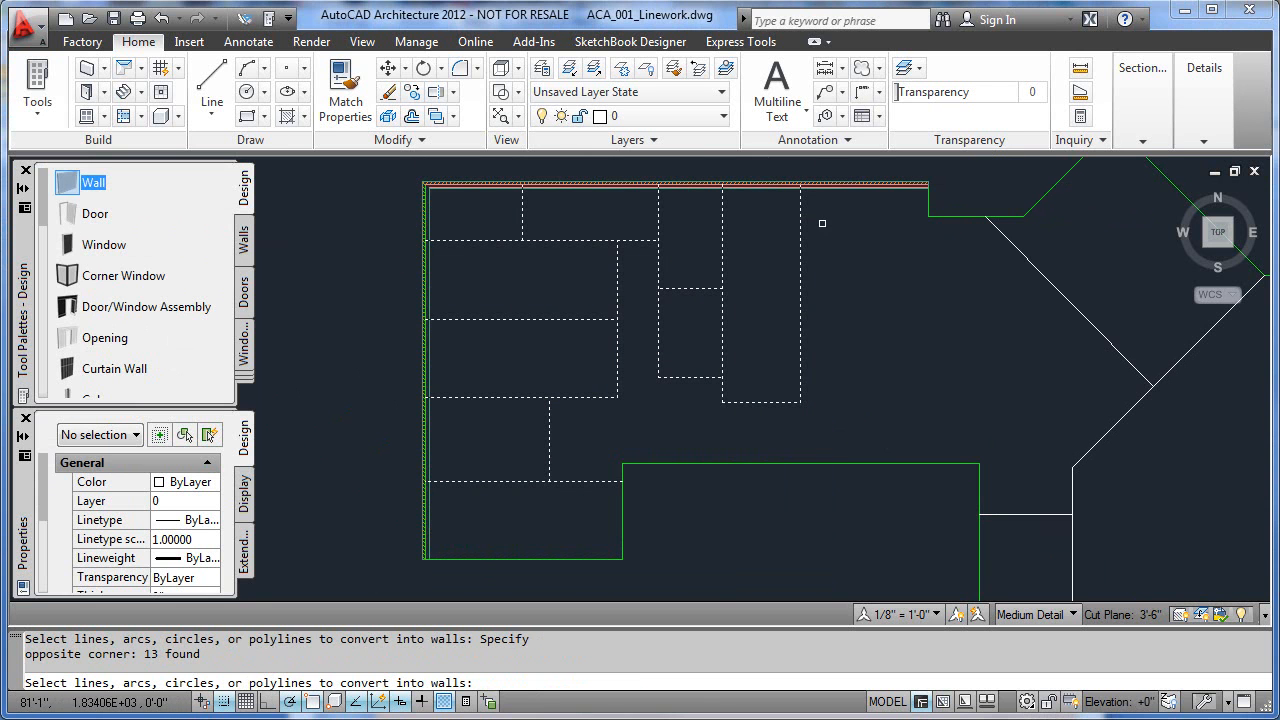
Confirm the 13 selected interior lines so they convert into walls
{"action": "key", "text": "enter"}
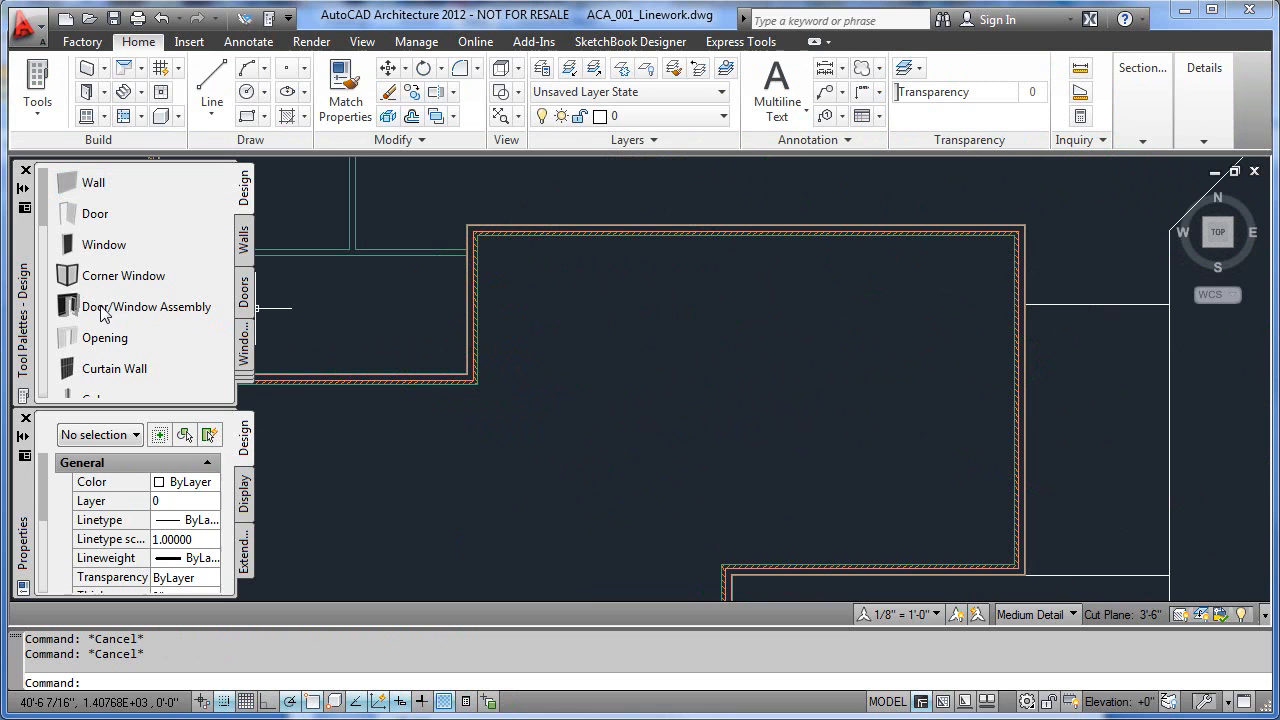
Place a pair of hinged double doors in the horizontal wall of the larger room
{"action": "left_click", "coordinate": [146, 308]}
{"action": "type", "text": "13"}
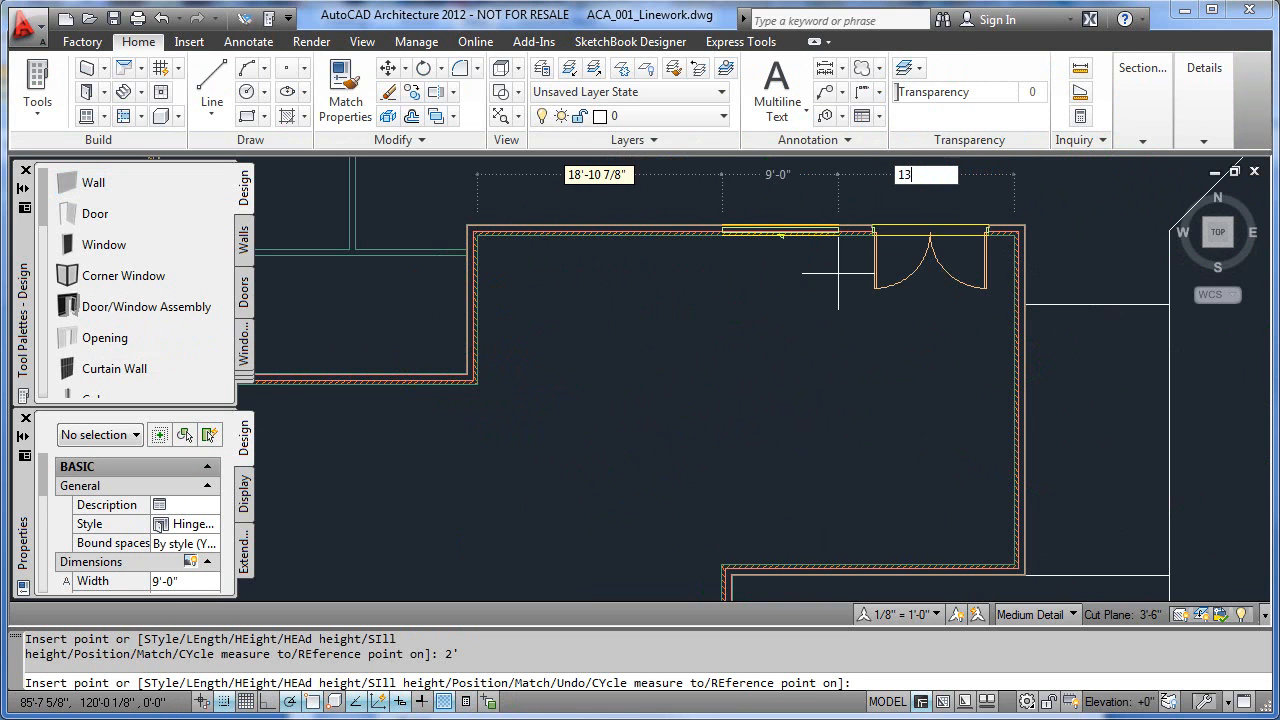
{"action": "right_click", "coordinate": [844, 338]}
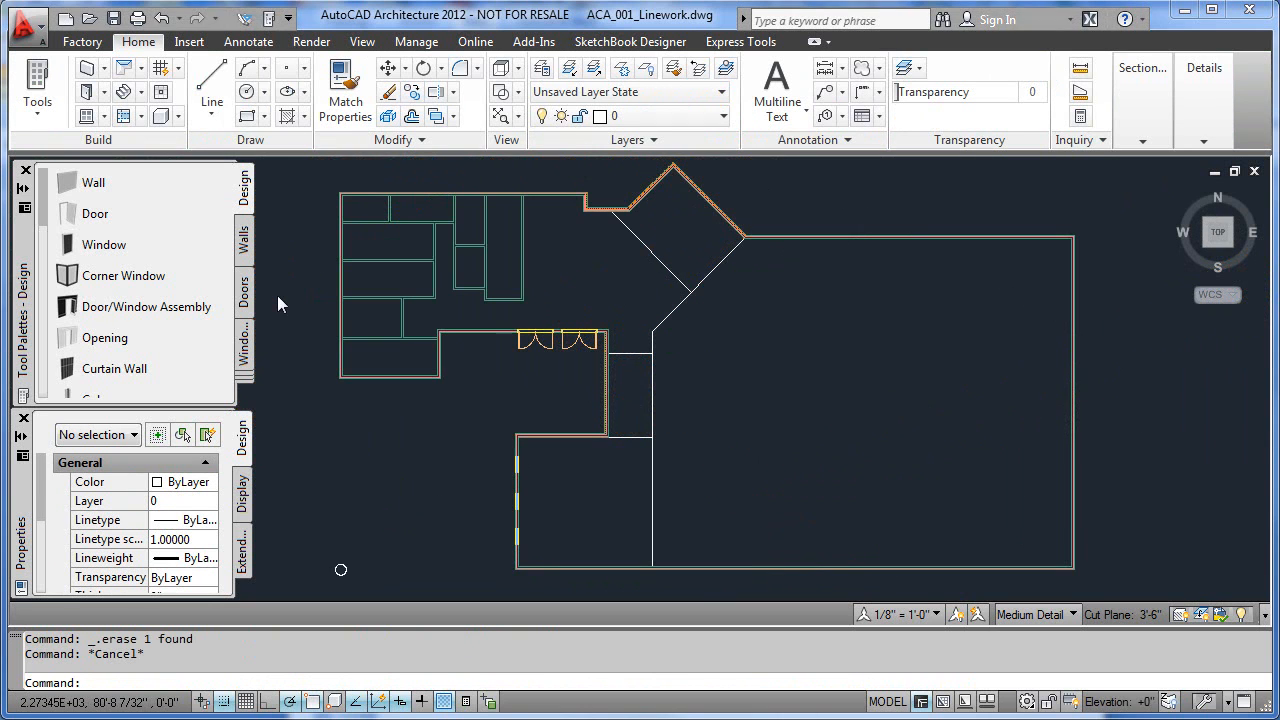
Place a column grid spanning the whole building with the Column Grid tool
{"action": "scroll", "scroll_direction": "down", "scroll_amount": 3}
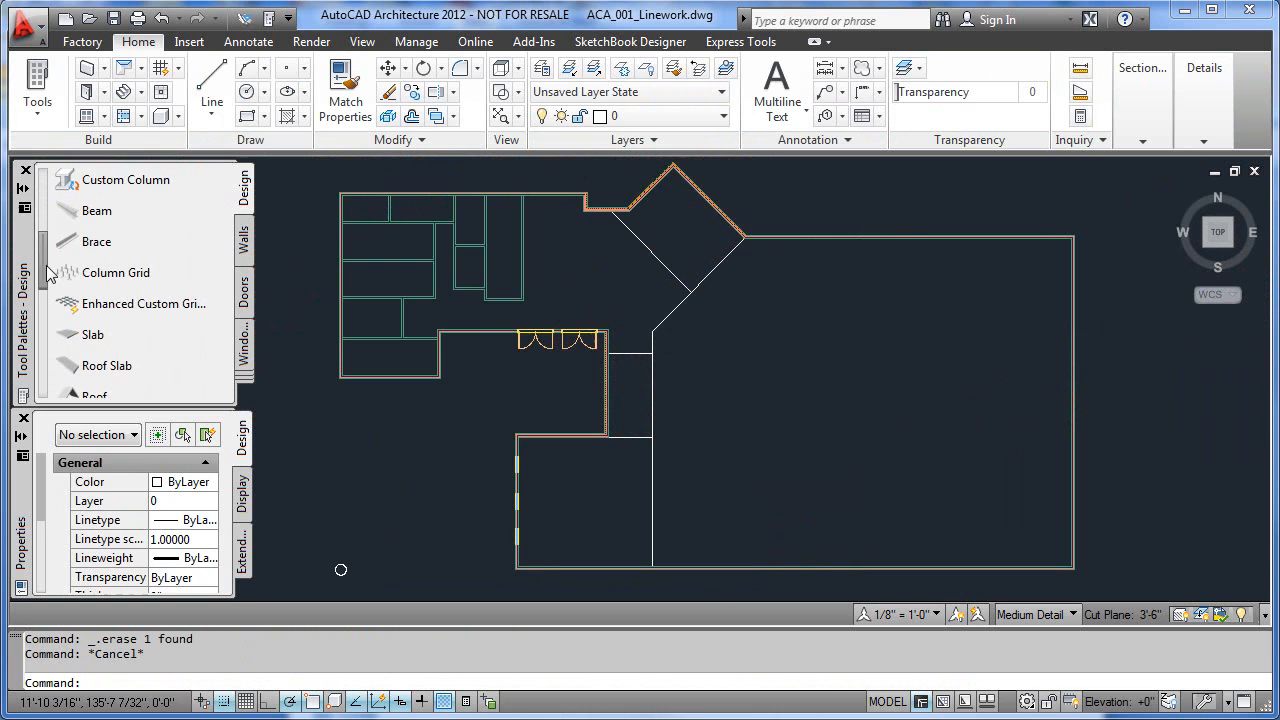
{"action": "left_click", "coordinate": [116, 272]}
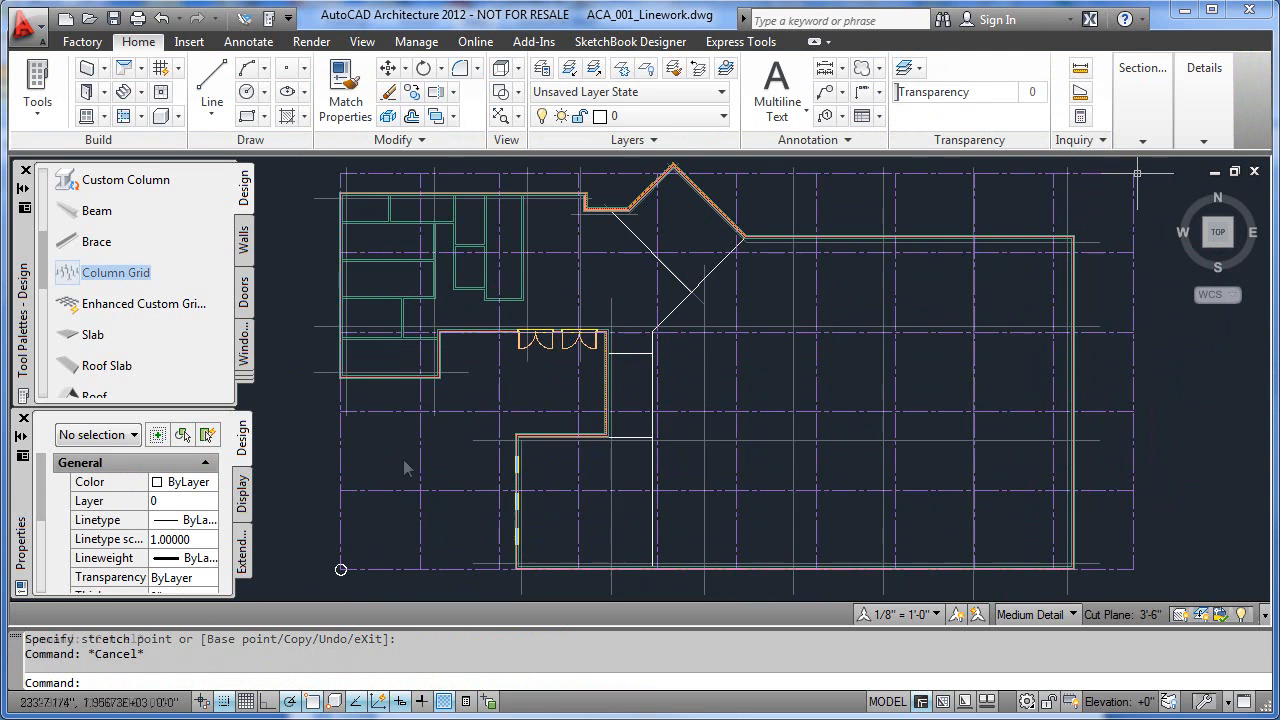
{"action": "right_click", "coordinate": [116, 272]}
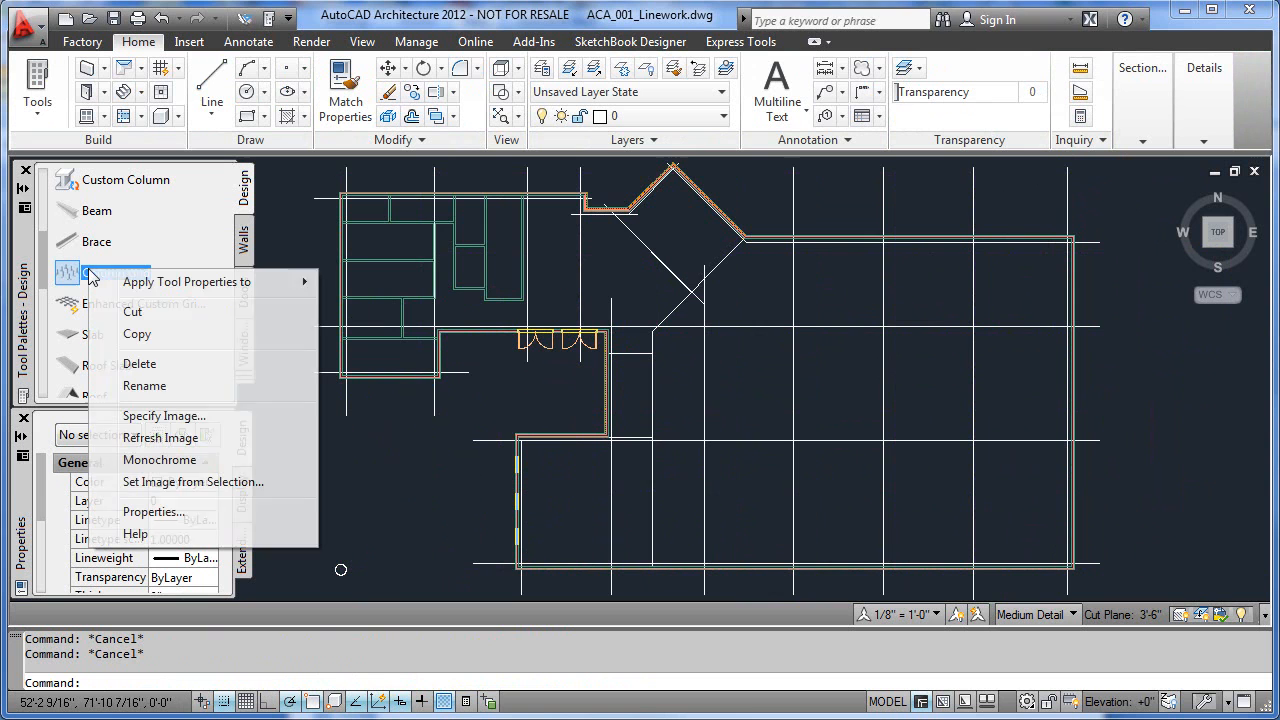